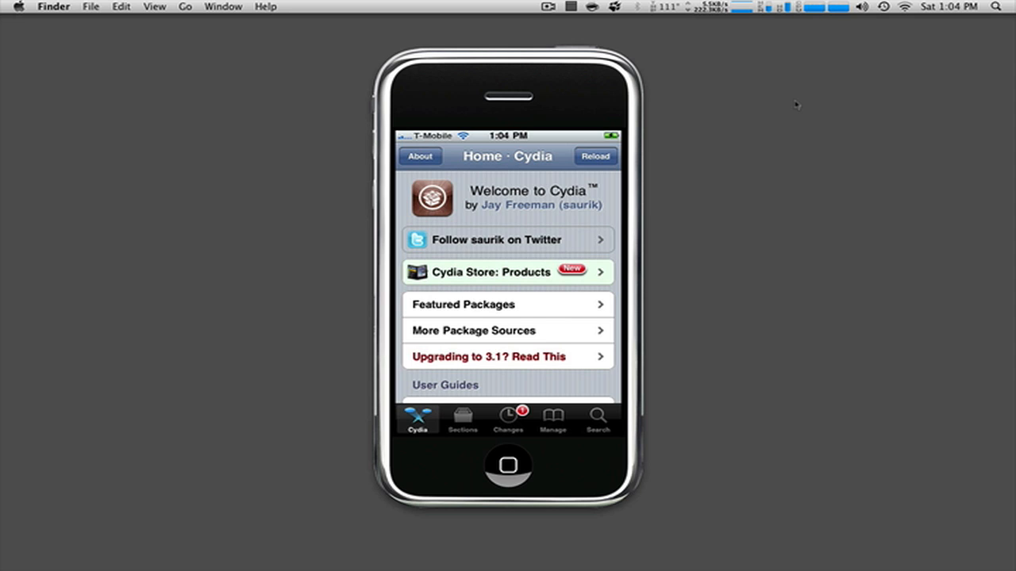
Search Cydia packages for 'spots' to locate the installed SpotSMS
{"action": "left_click", "coordinate": [598, 418]}
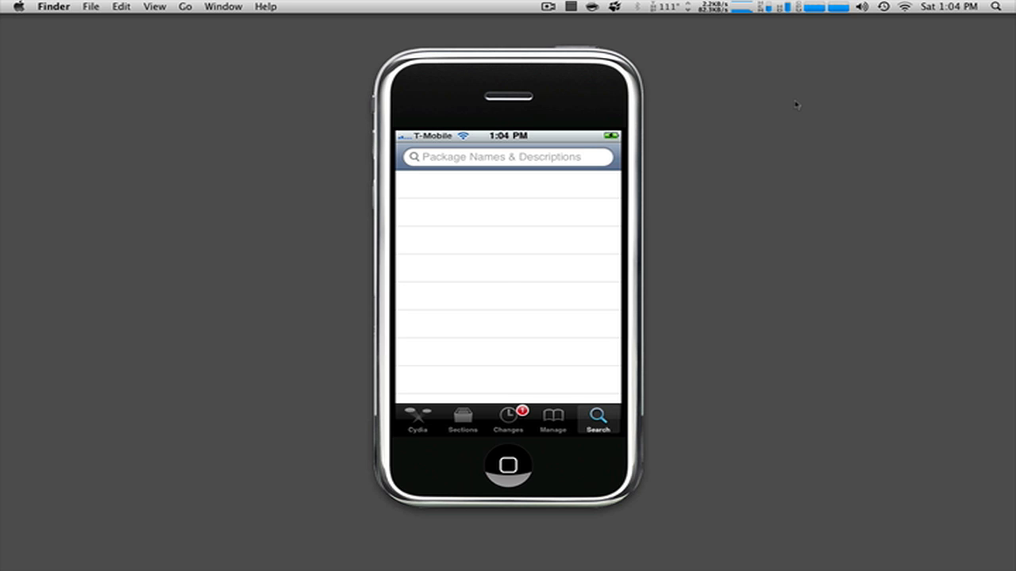
{"action": "left_click", "coordinate": [508, 156]}
{"action": "type", "text": "spots"}
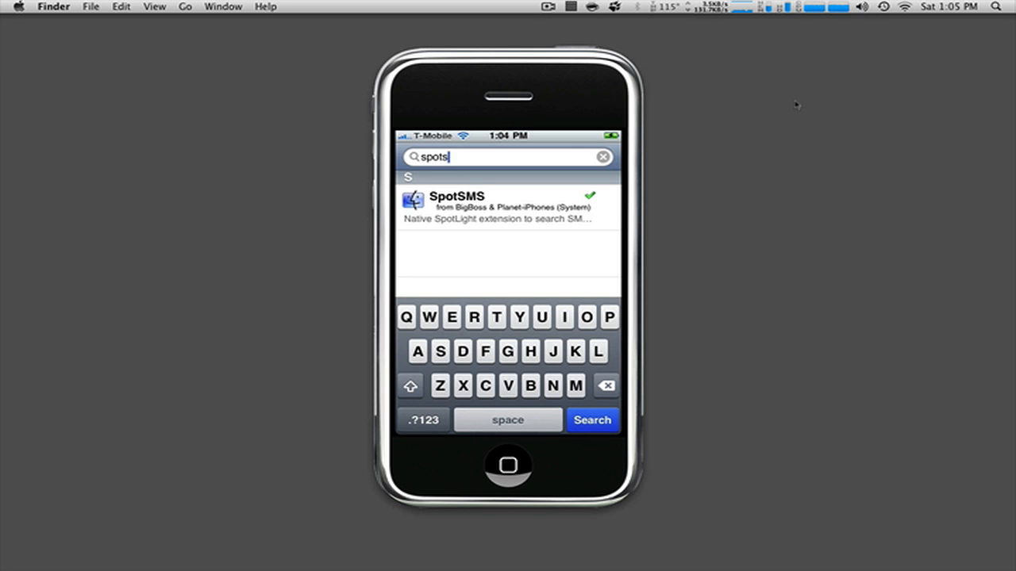
{"action": "mouse_move", "coordinate": [577, 196]}
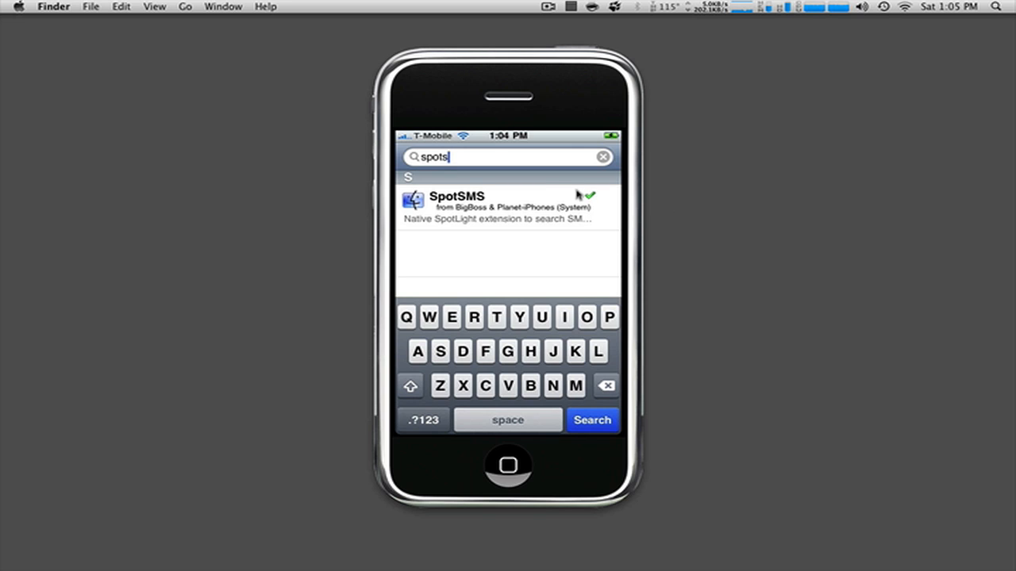
{"action": "mouse_move", "coordinate": [744, 213]}
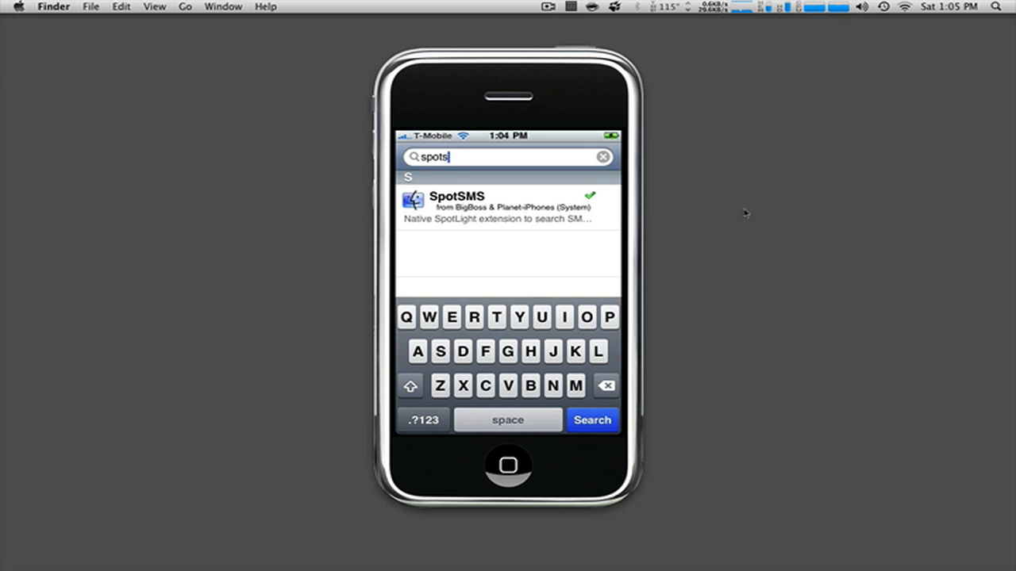
Open the SpotSMS 0.3-1 details page and scroll to its iOS 3.0 requirement
{"action": "left_click", "coordinate": [507, 207]}
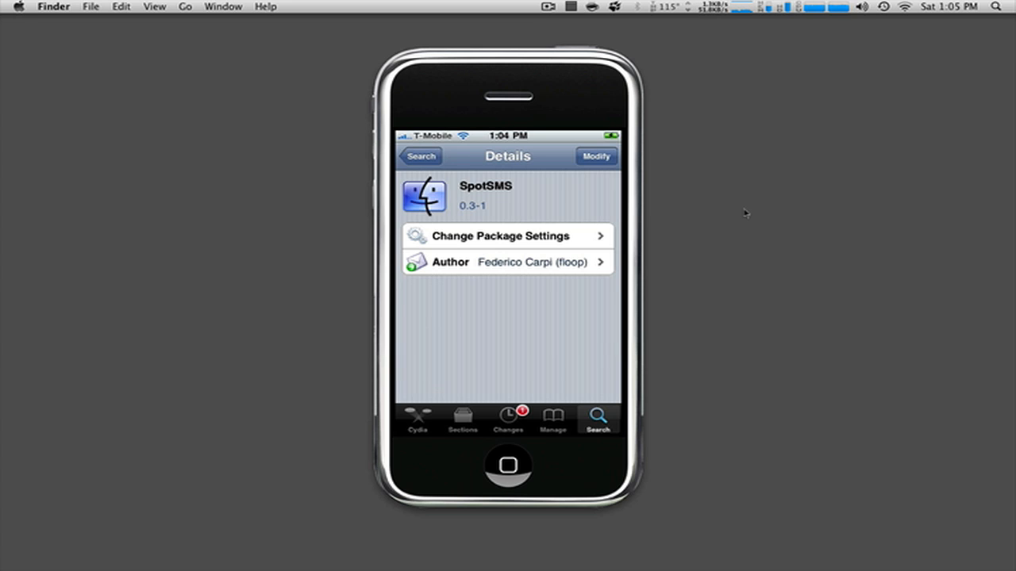
{"action": "scroll", "scroll_direction": "down", "scroll_amount": 3}
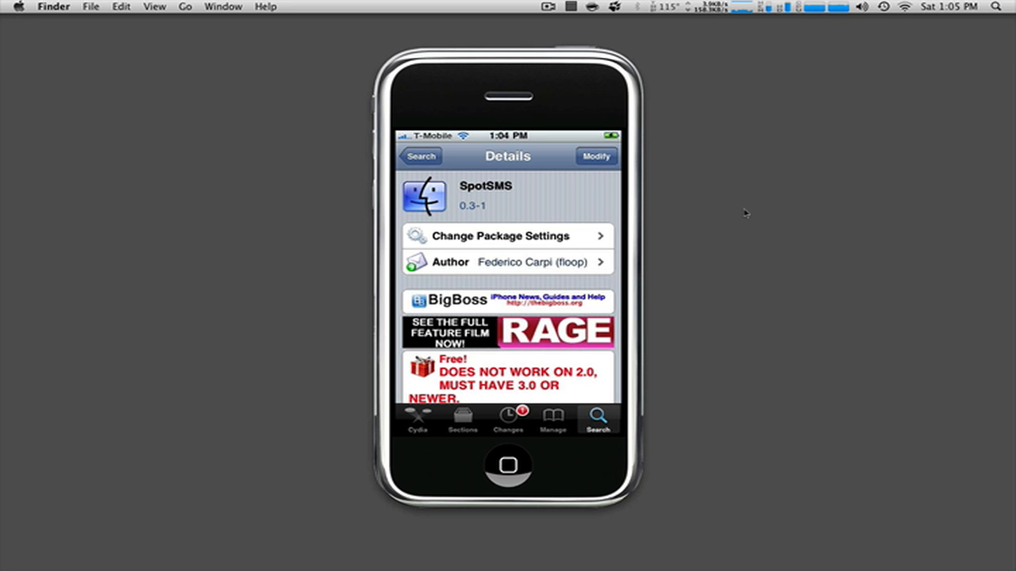
{"action": "mouse_move", "coordinate": [680, 235]}
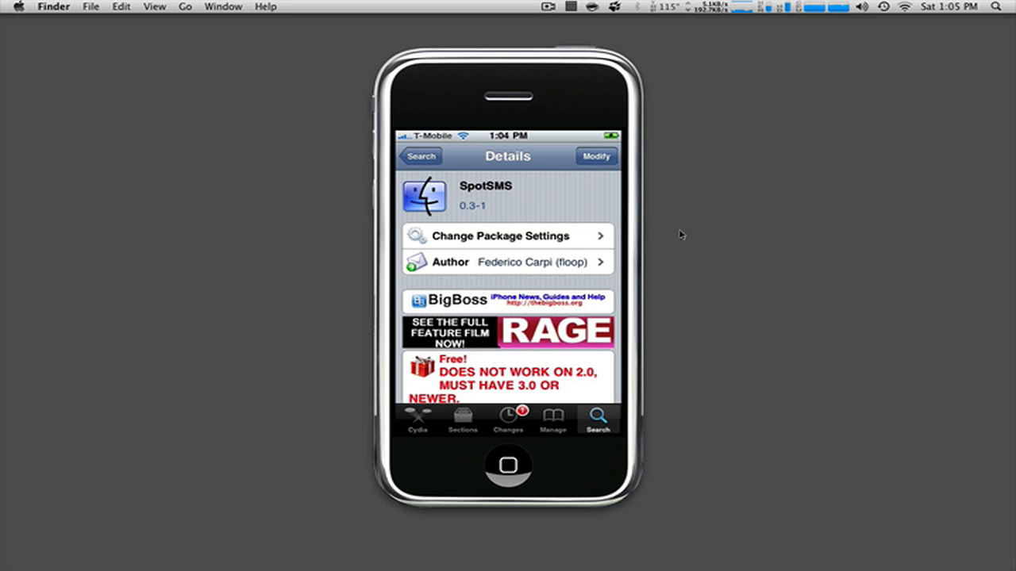
{"action": "mouse_move", "coordinate": [478, 399]}
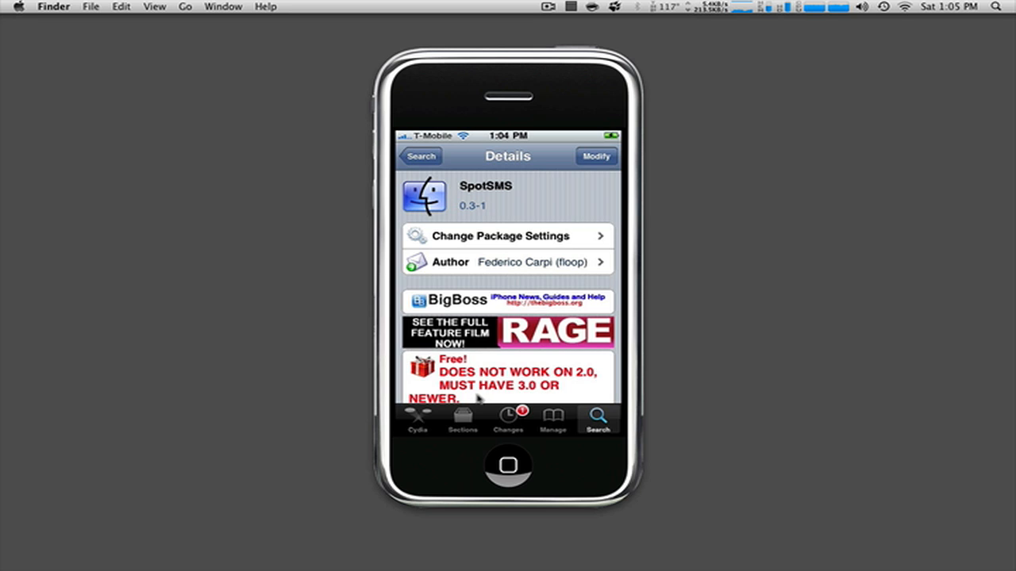
{"action": "mouse_move", "coordinate": [717, 281]}
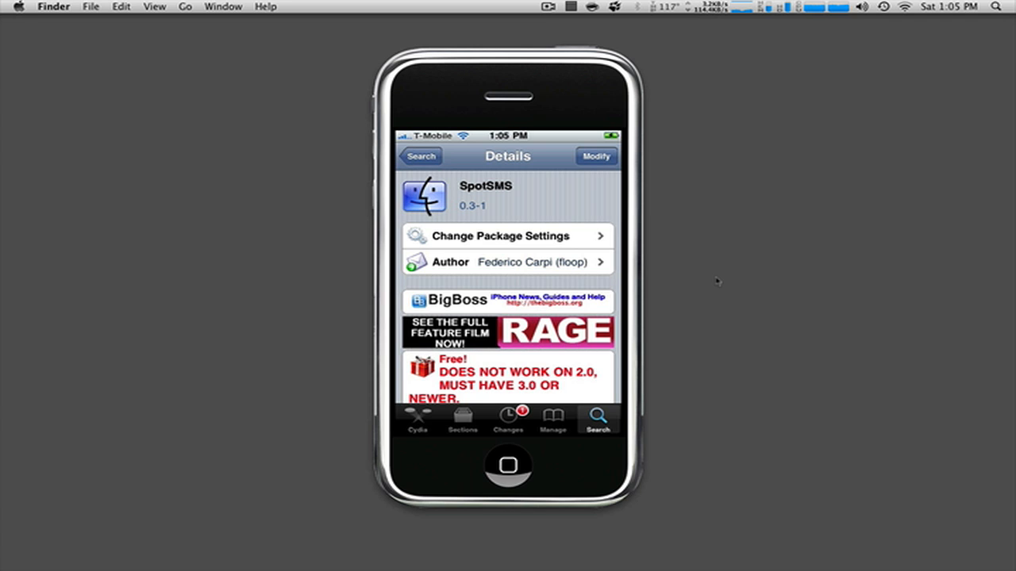
{"action": "scroll", "scroll_direction": "down", "scroll_amount": 3}
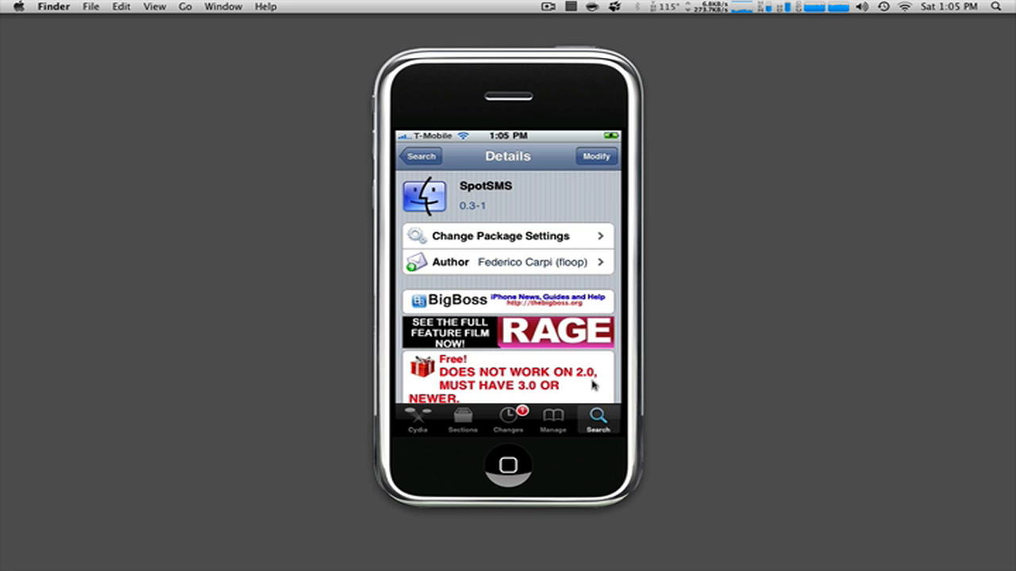
{"action": "mouse_move", "coordinate": [789, 210]}
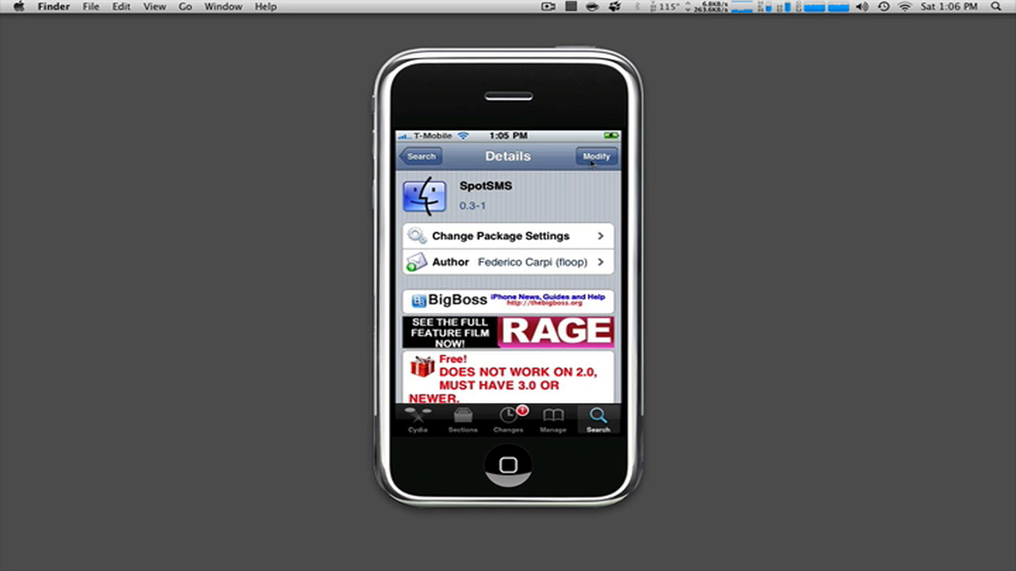
{"action": "mouse_move", "coordinate": [694, 193]}
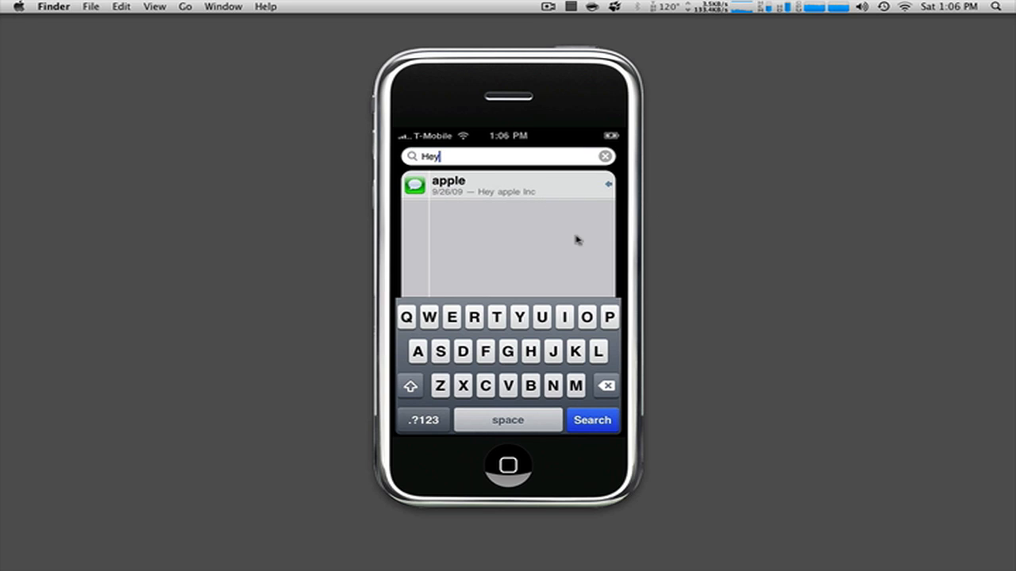
{"action": "mouse_move", "coordinate": [524, 226]}
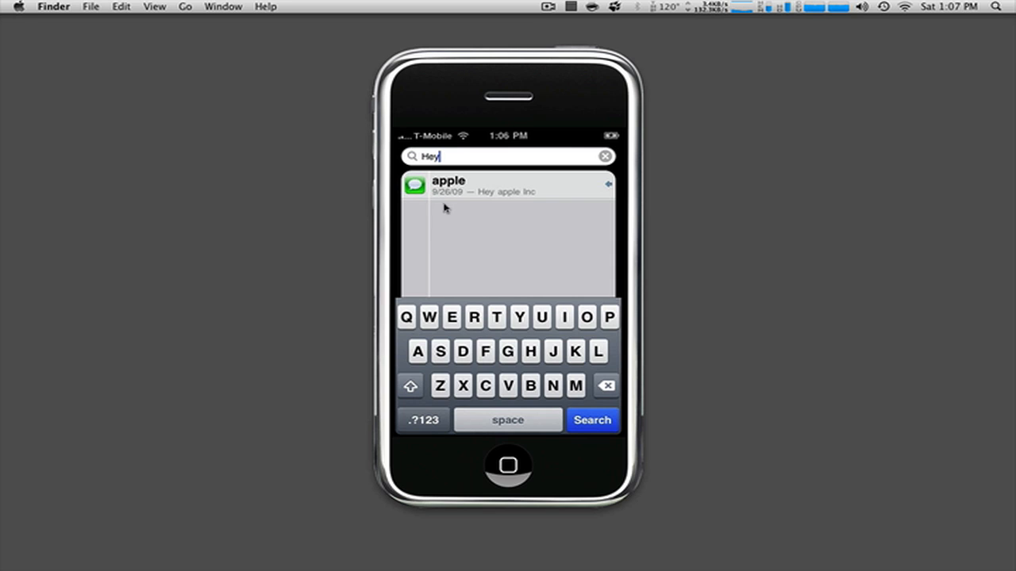
{"action": "mouse_move", "coordinate": [519, 197]}
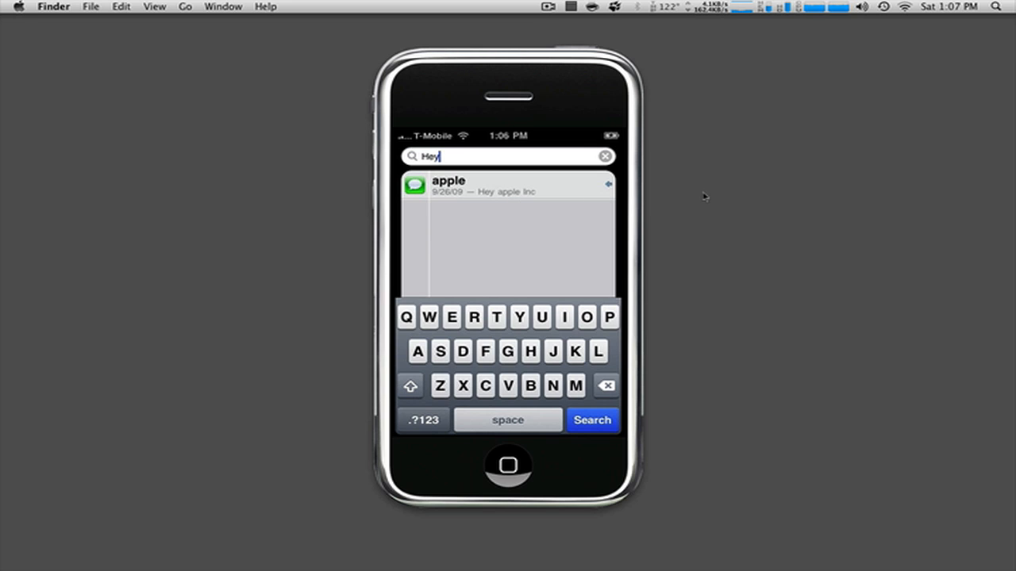
Dismiss the keyboard after the 'Hey' SMS result, then empty the Spotlight query
{"action": "left_click", "coordinate": [592, 420]}
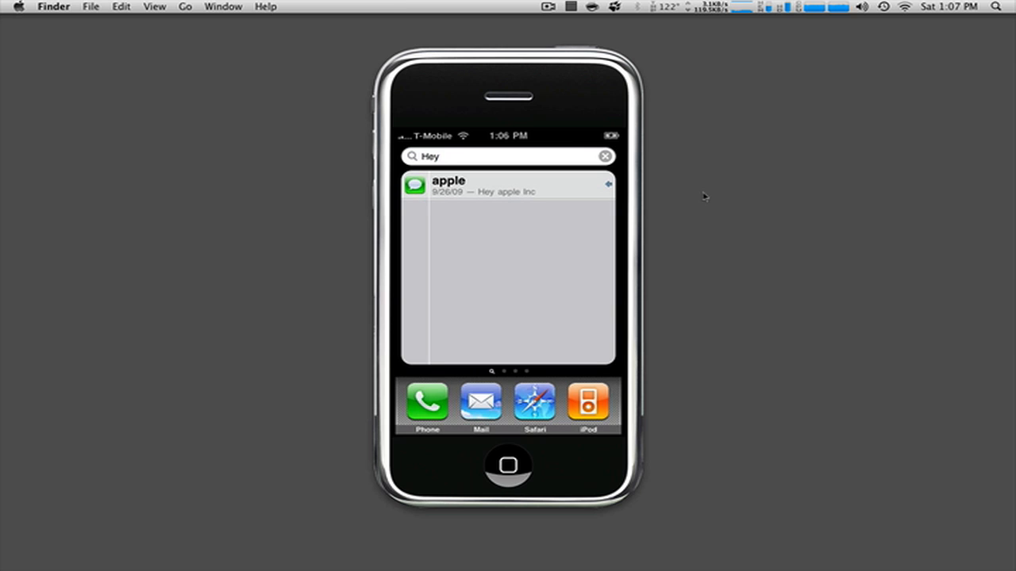
{"action": "left_click", "coordinate": [508, 156]}
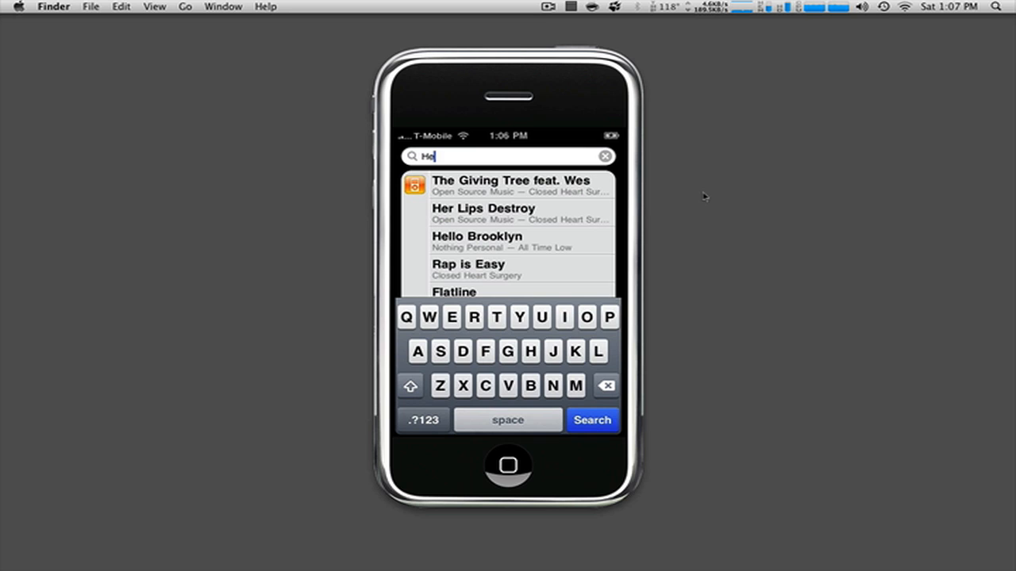
{"action": "left_click", "coordinate": [605, 156]}
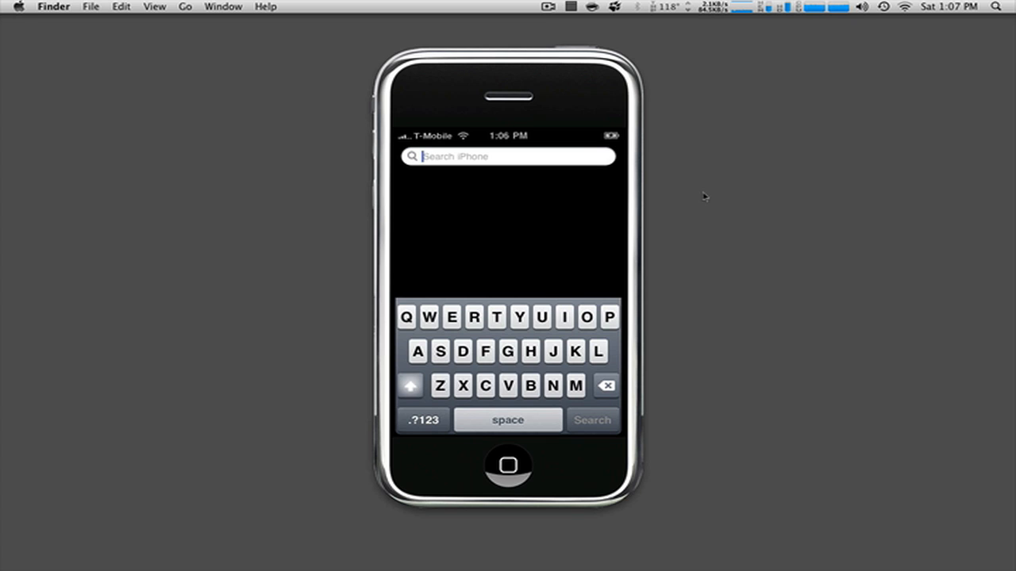
Retype 'Hey' in Spotlight to list the 9/26/09 SMS from apple
{"action": "type", "text": "Hey"}
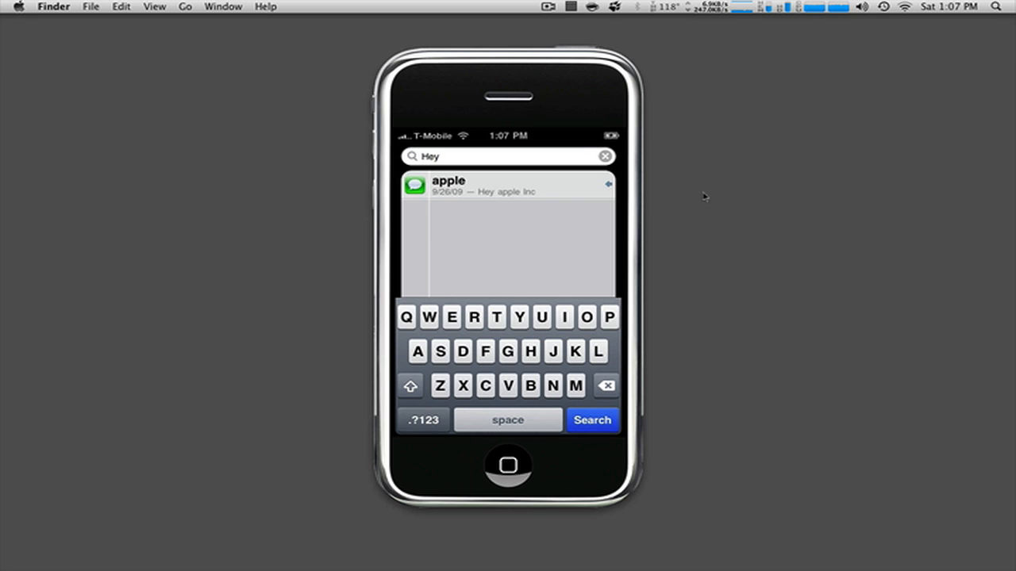
{"action": "left_click", "coordinate": [508, 156]}
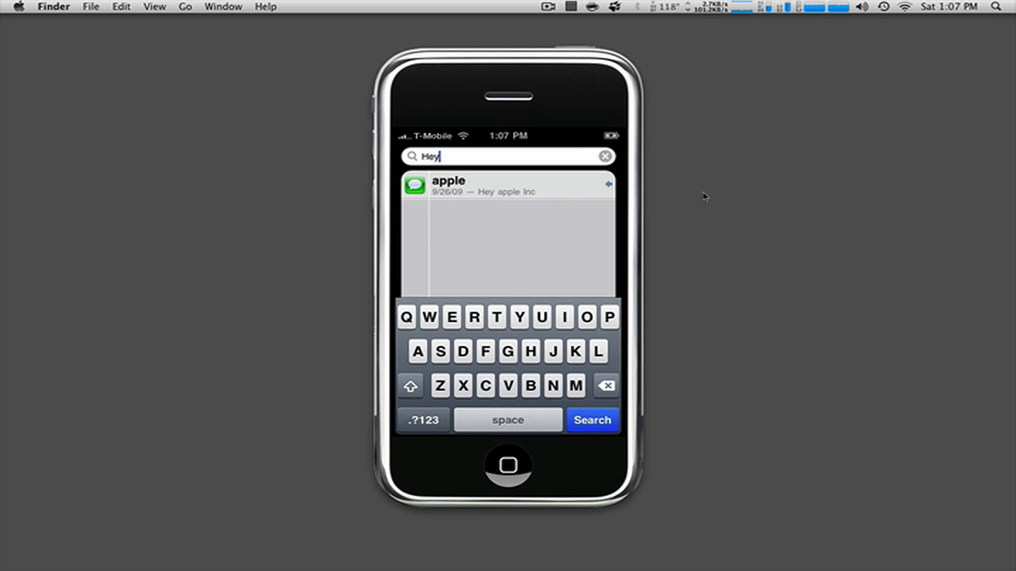